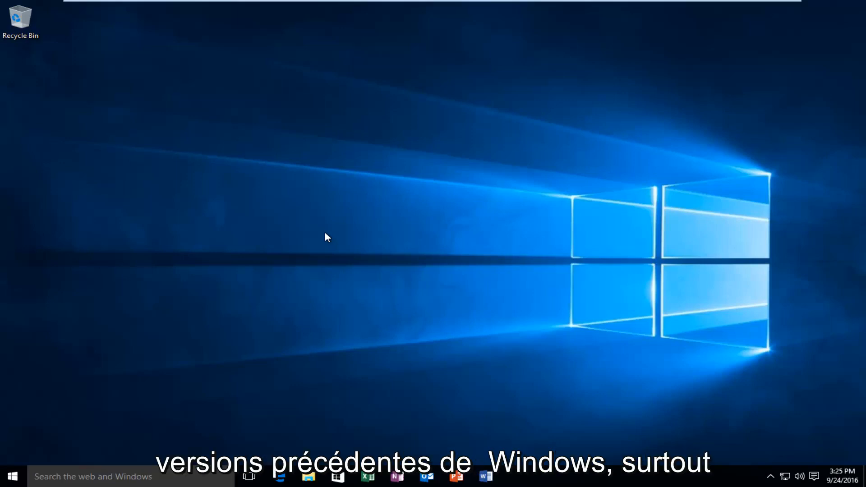
mouse_move(363, 244)
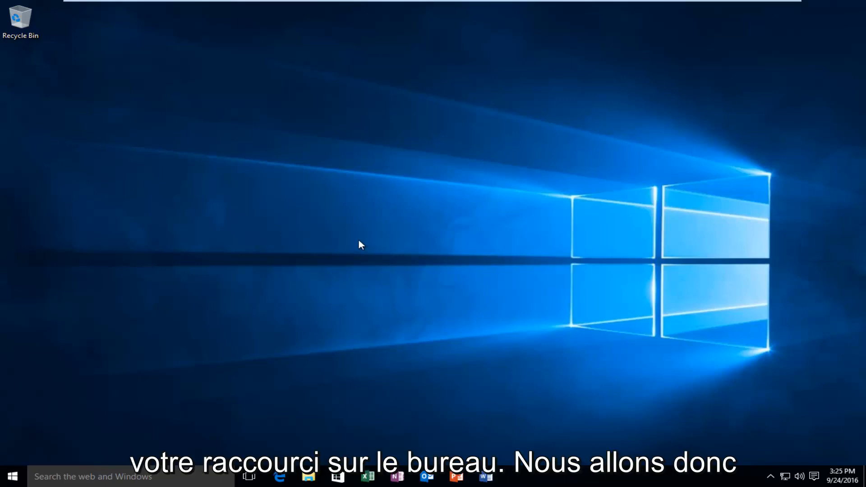
mouse_move(24, 441)
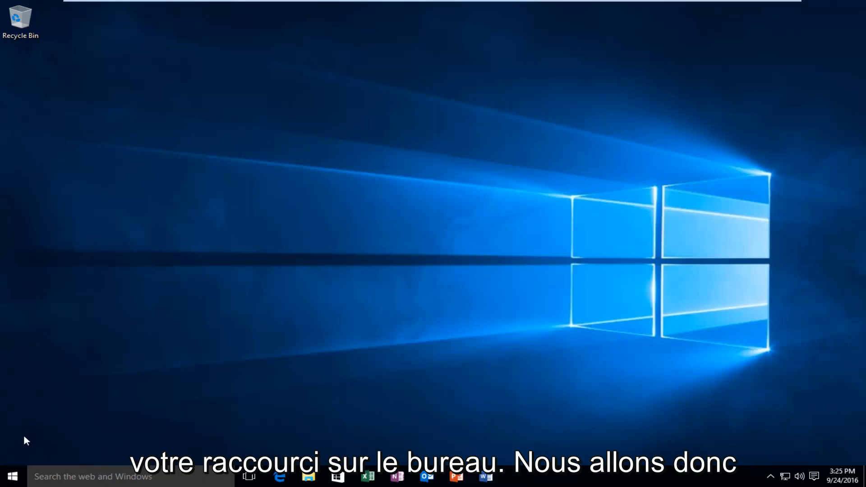
Step: Show the Start menu's full alphabetical All apps list, from 3D Builder onward
click(11, 476)
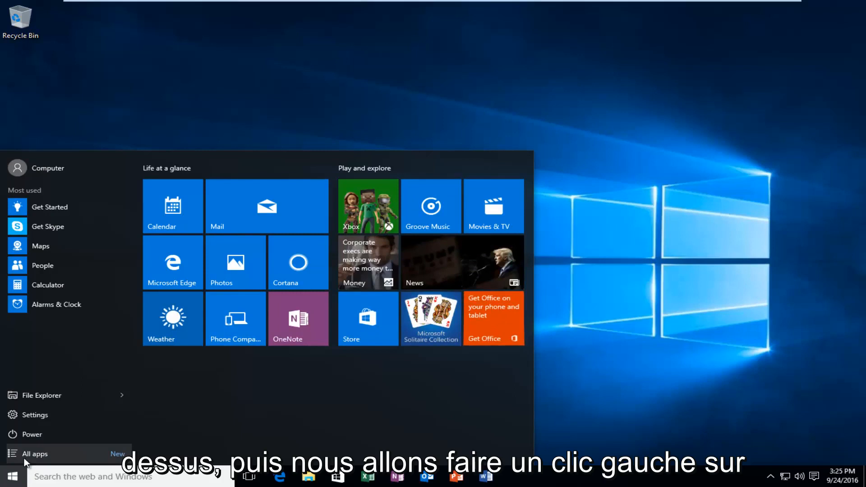
click(34, 453)
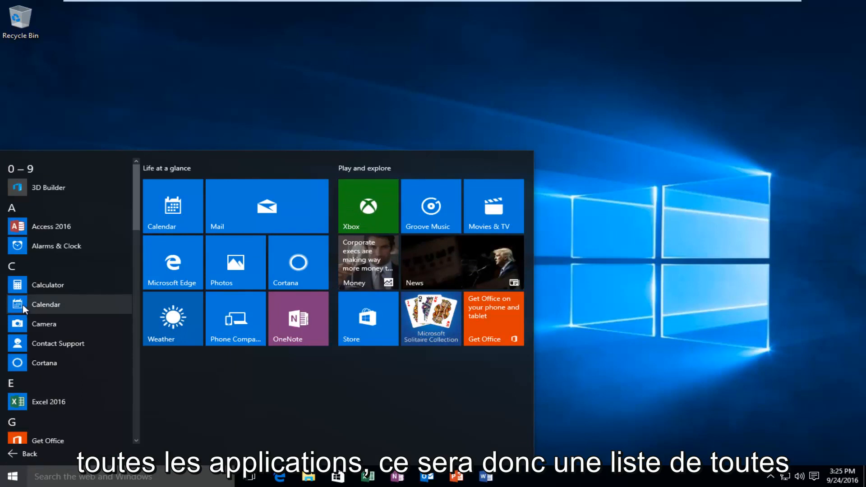
mouse_move(48, 401)
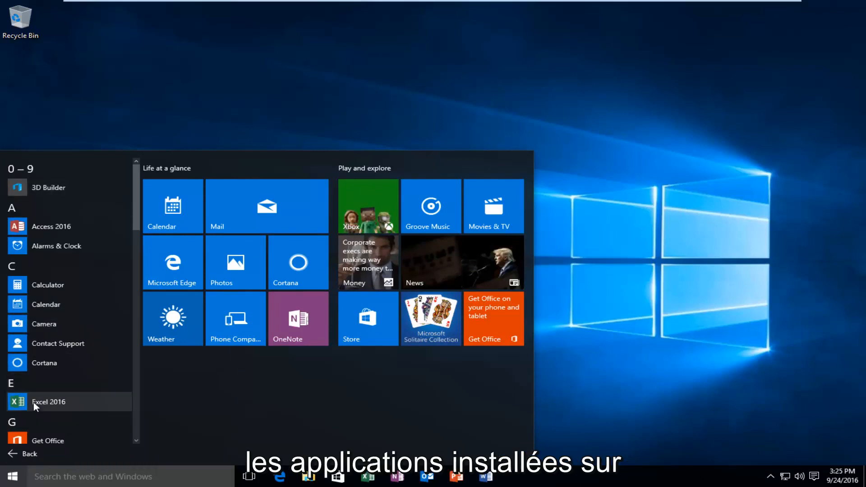
scroll(down, 3)
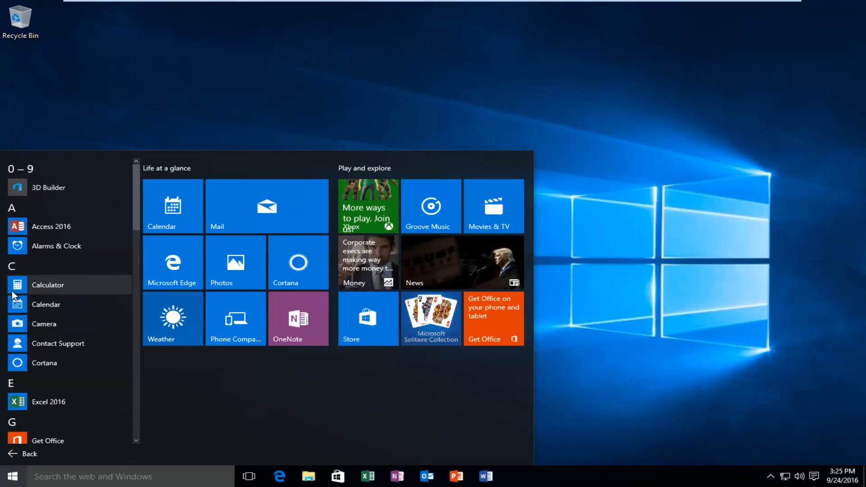
mouse_move(22, 401)
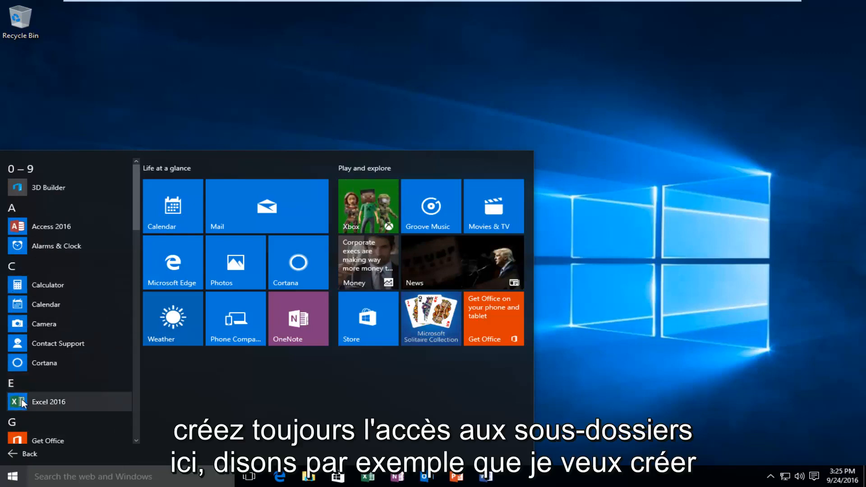
Step: Place an Excel 2016 shortcut on the desktop directly beneath the Recycle Bin
scroll(down, 3)
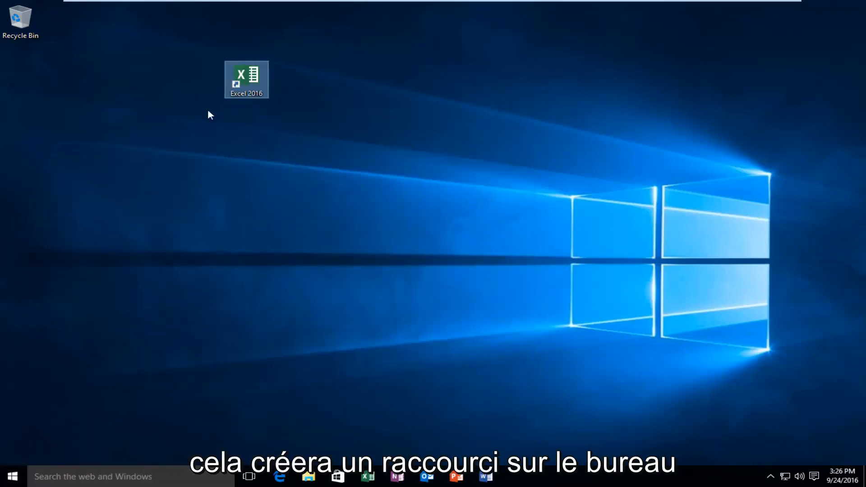
drag(245, 79, 21, 80)
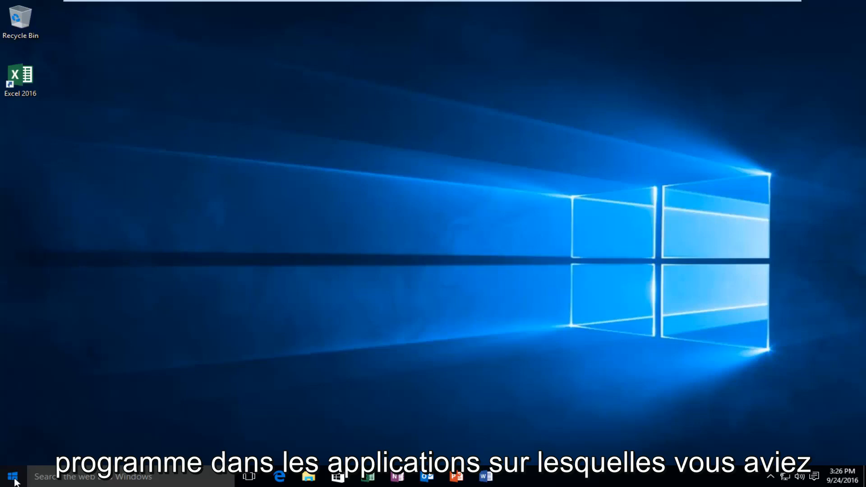
Step: Place a Calculator shortcut on the desktop lined up under the Excel 2016 icon
click(10, 477)
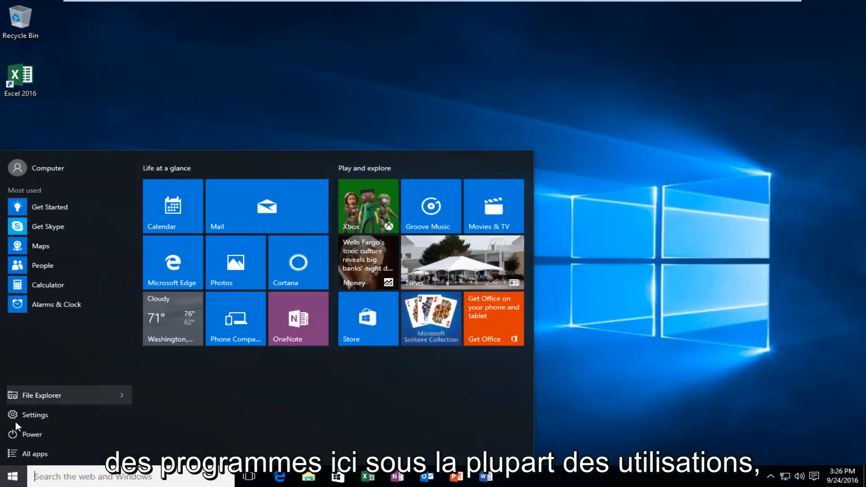
mouse_move(48, 285)
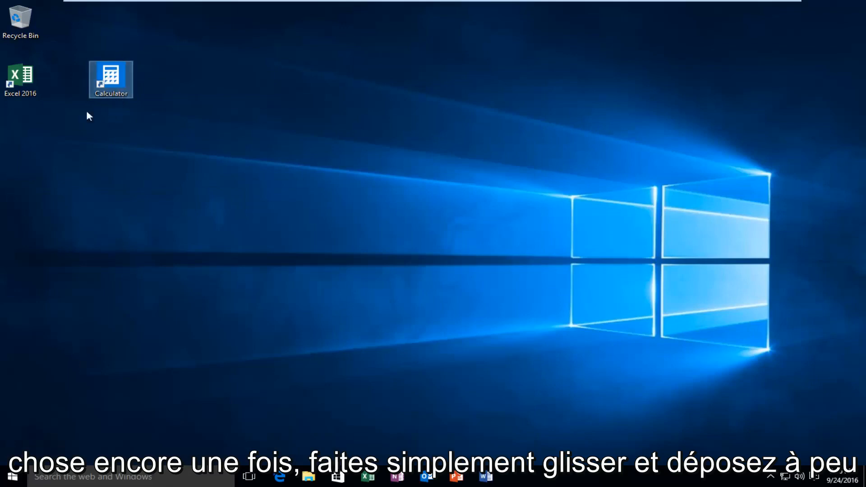
drag(110, 79, 20, 137)
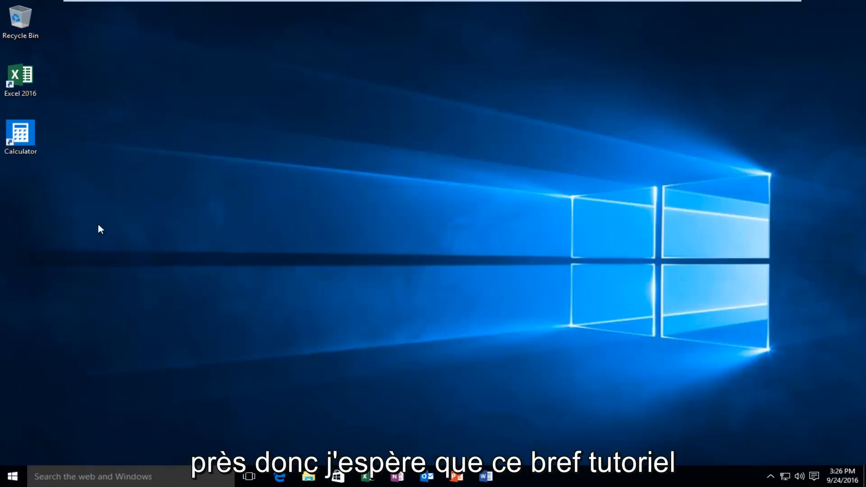